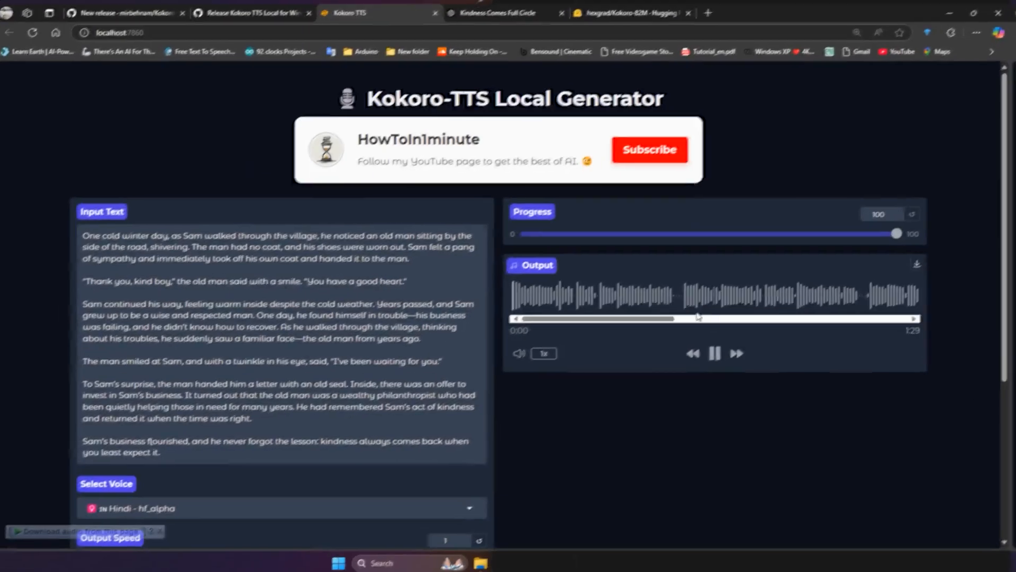
Step: Play the Hindi hf_alpha narration, then the Japanese jf_alpha narration in the Output player
click(715, 353)
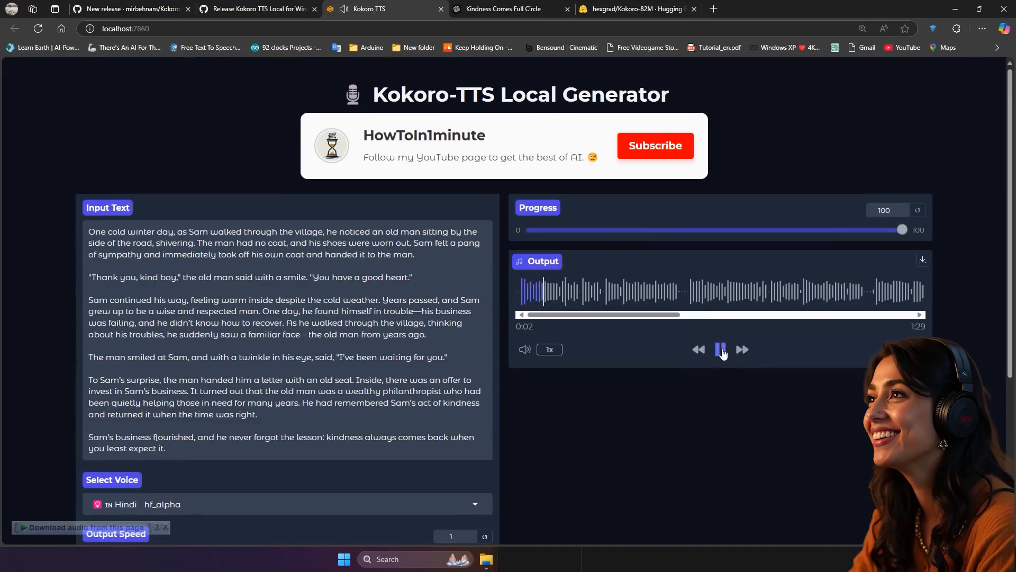
click(720, 348)
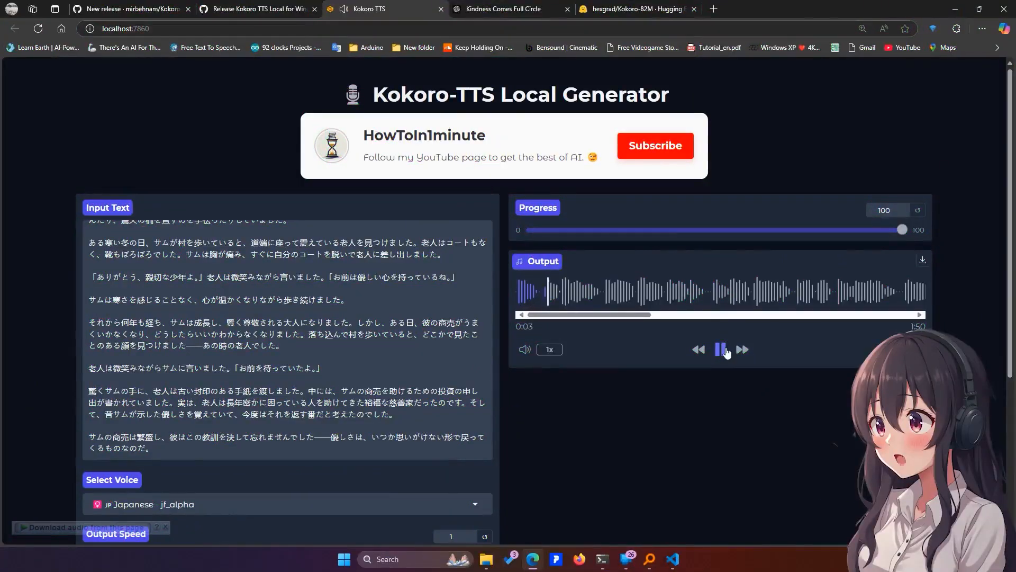
click(720, 348)
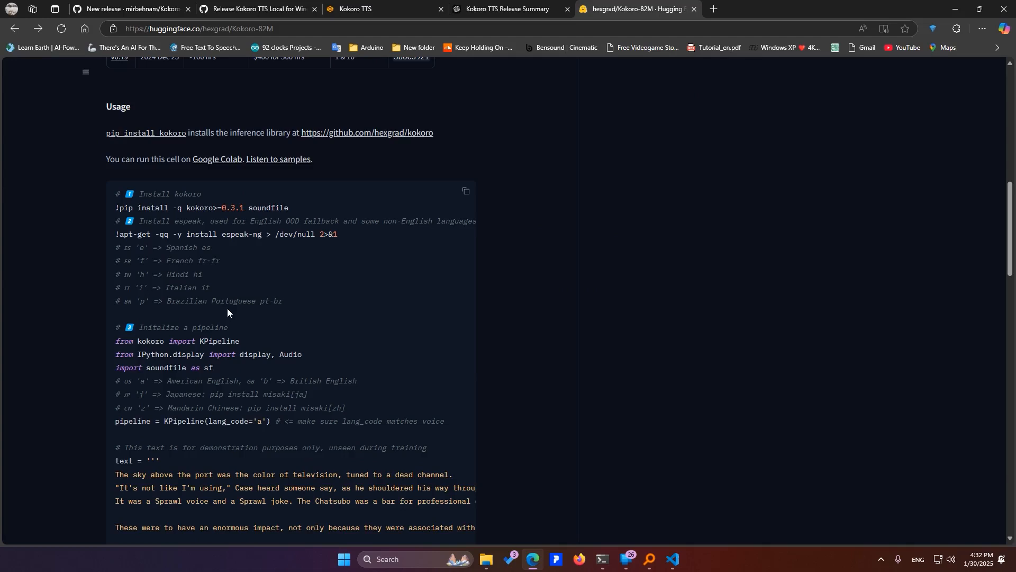
mouse_move(232, 363)
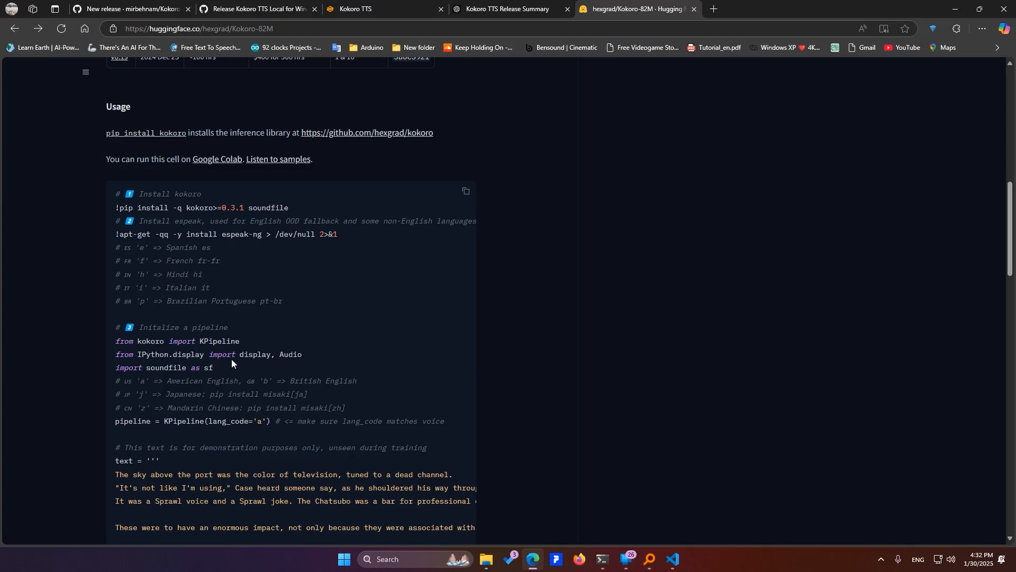
mouse_move(240, 383)
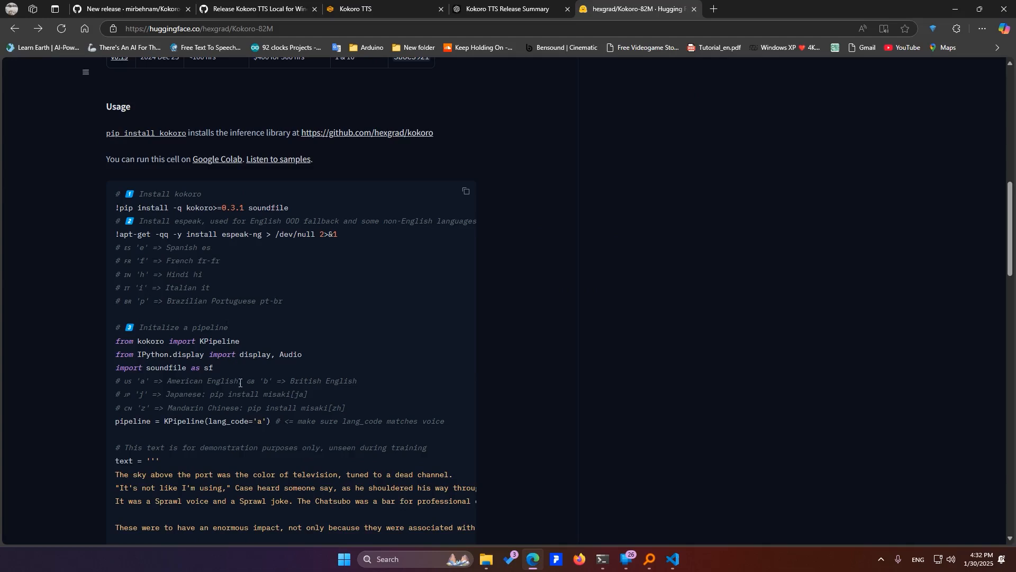
Step: Scroll the Kokoro-82M model card to its Usage install and pipeline code
scroll(up, 3)
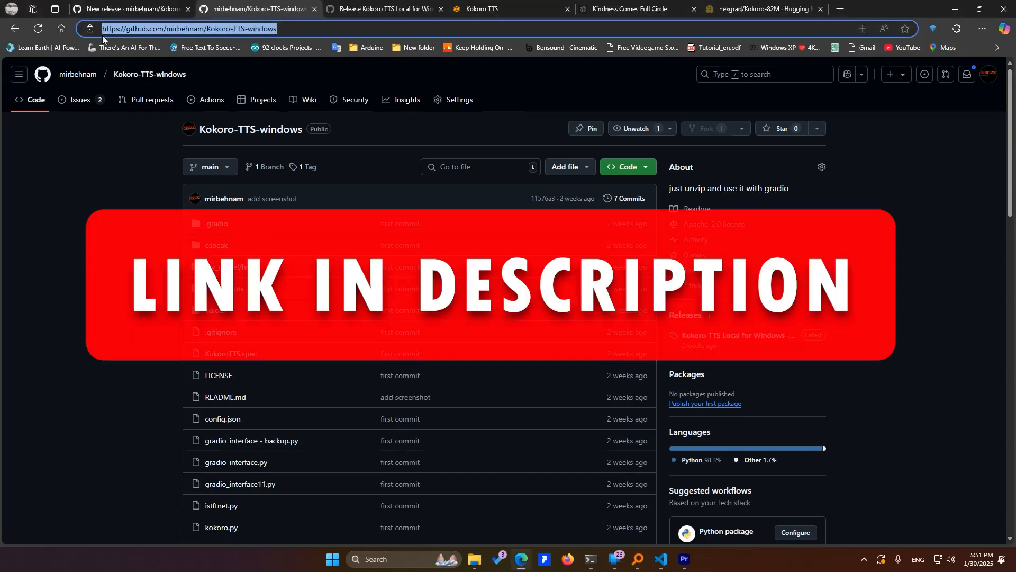
mouse_move(334, 65)
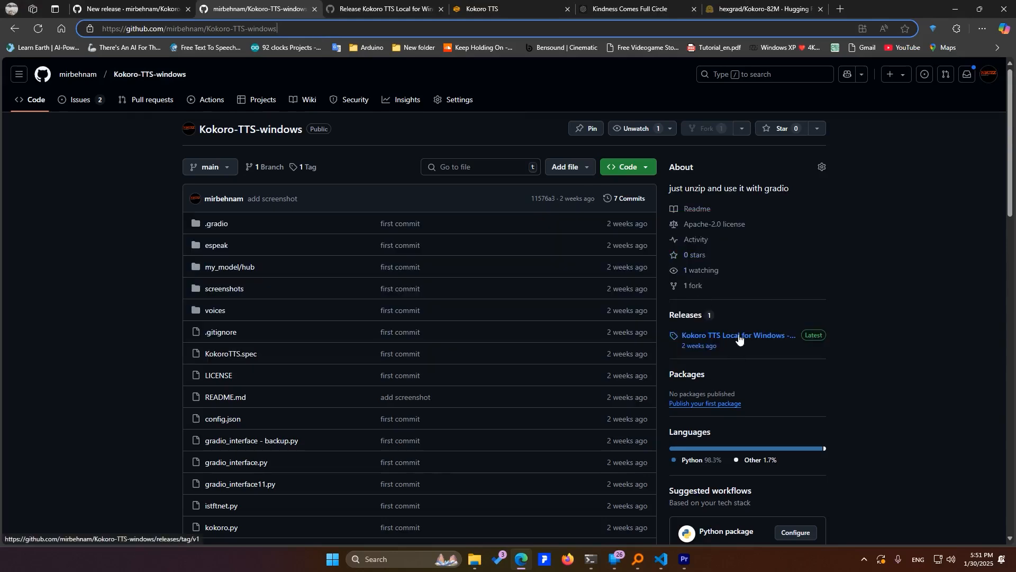
Step: Open the latest Kokoro TTS Local for Windows v1.0 release and view its notes
click(737, 336)
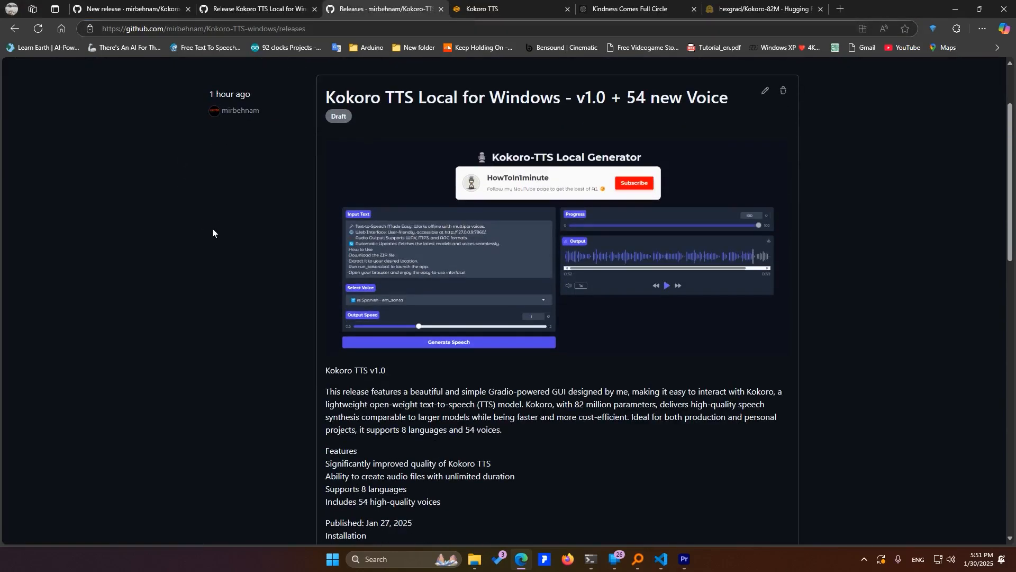
scroll(down, 3)
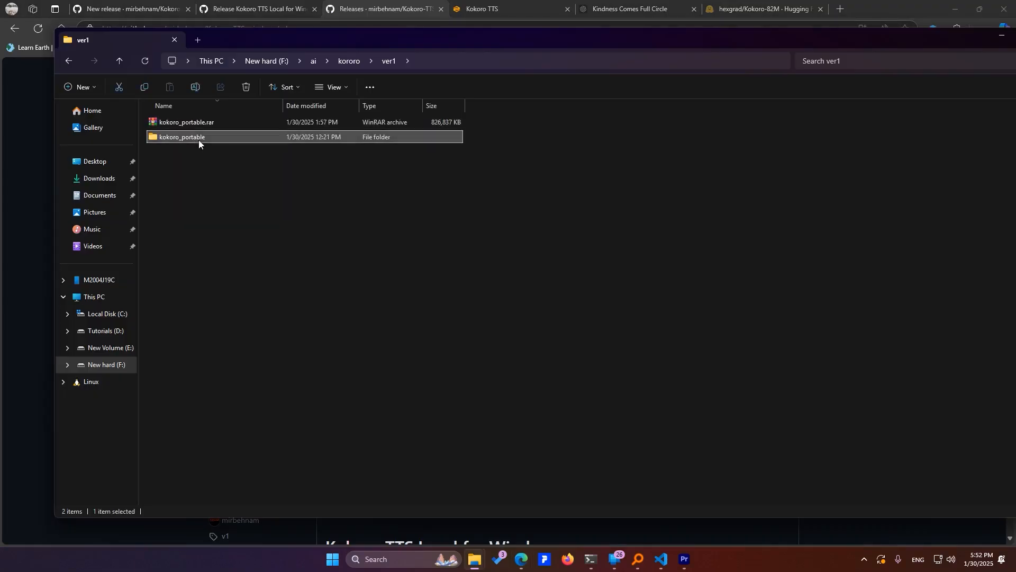
Step: Open kokoro_portable, launch espeak-ng.msi, then cancel the eSpeak NG setup
double_click(182, 136)
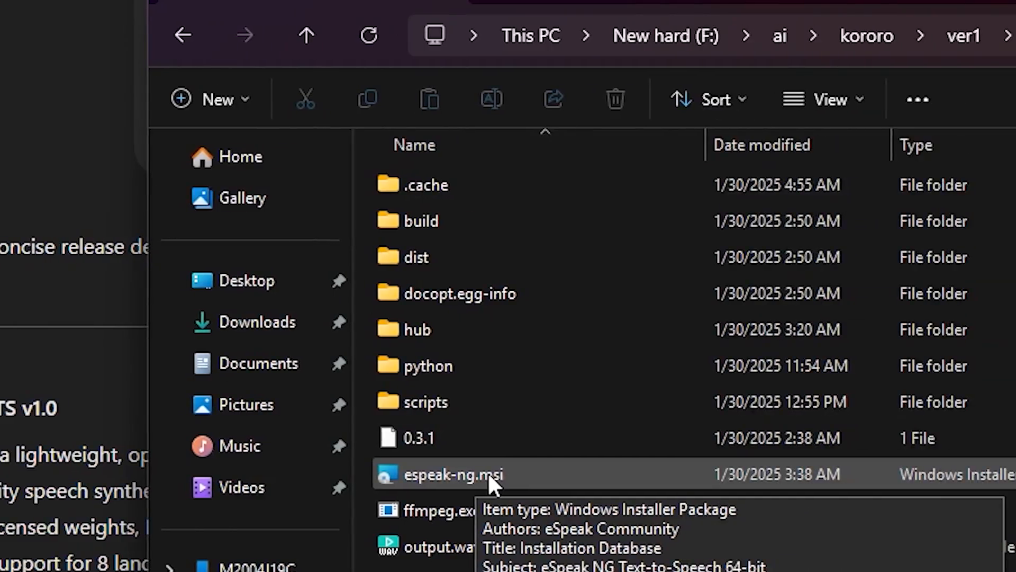
double_click(455, 474)
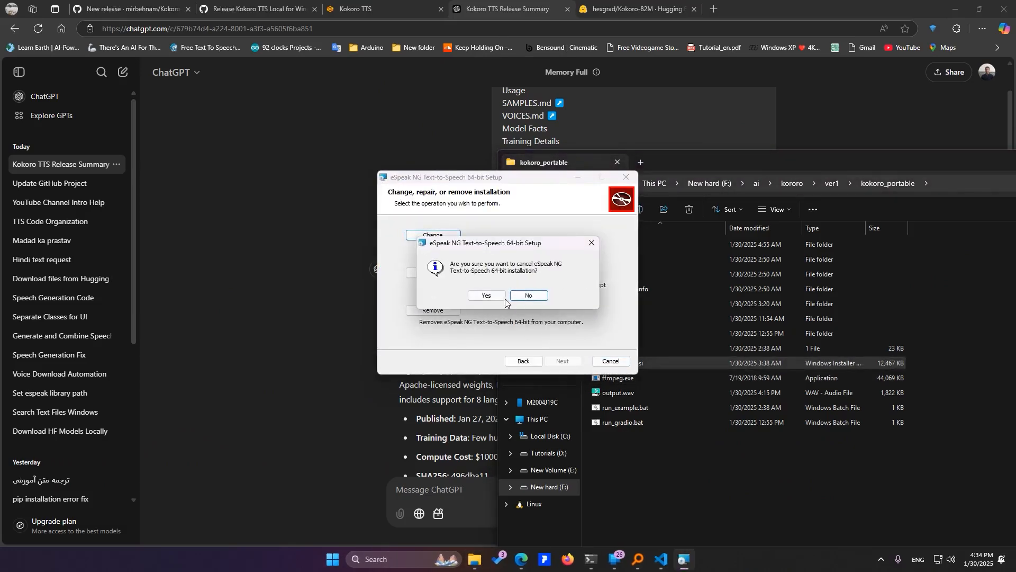
click(487, 297)
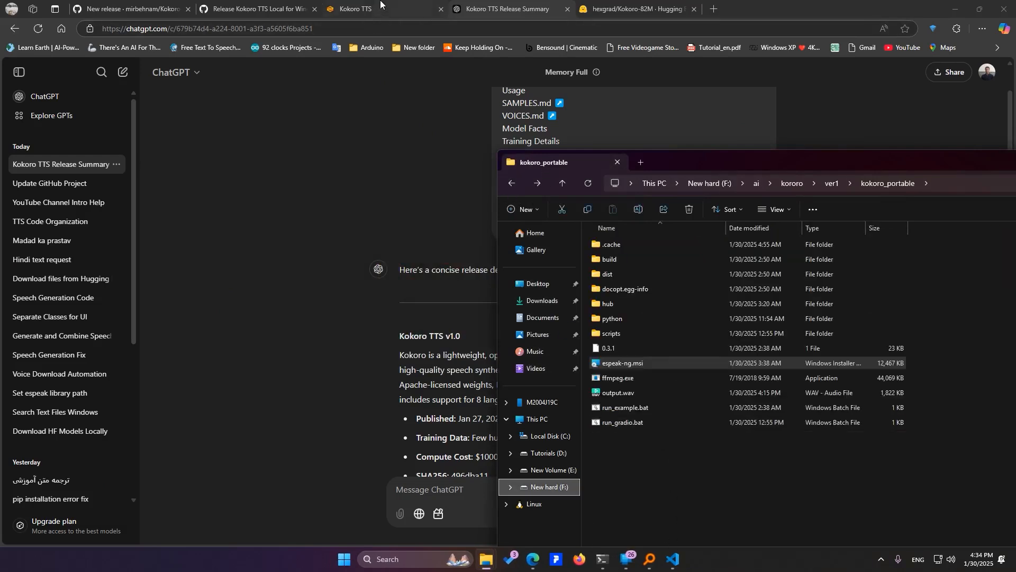
Step: Generate the Sam story narration with the am_puck voice and control its playback
click(356, 9)
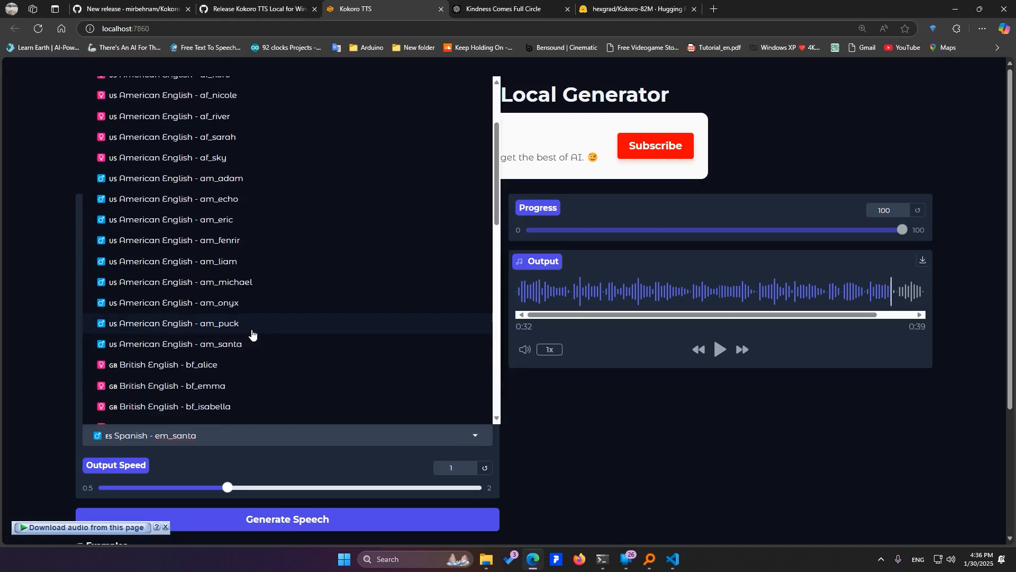
mouse_move(251, 333)
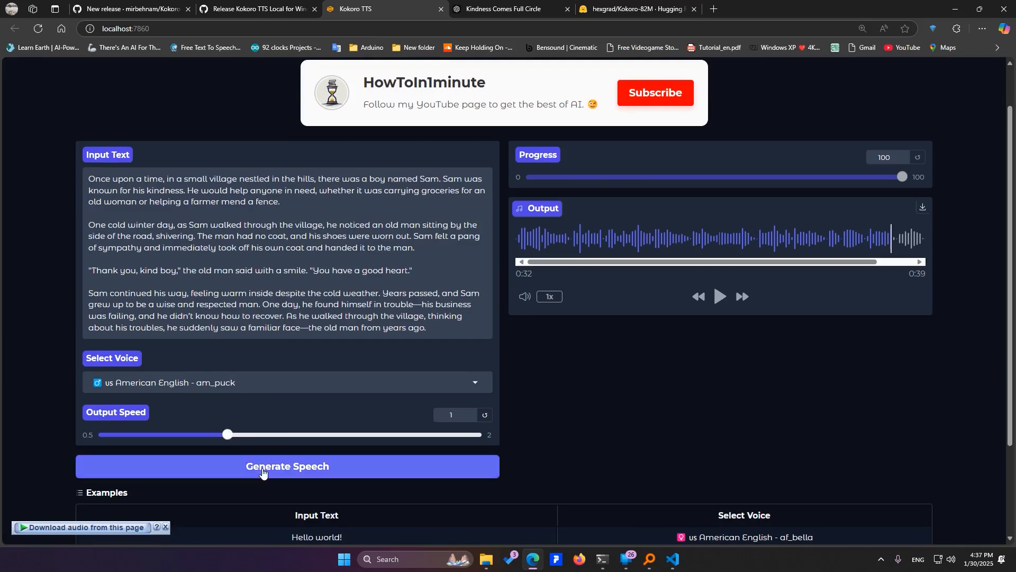
click(287, 466)
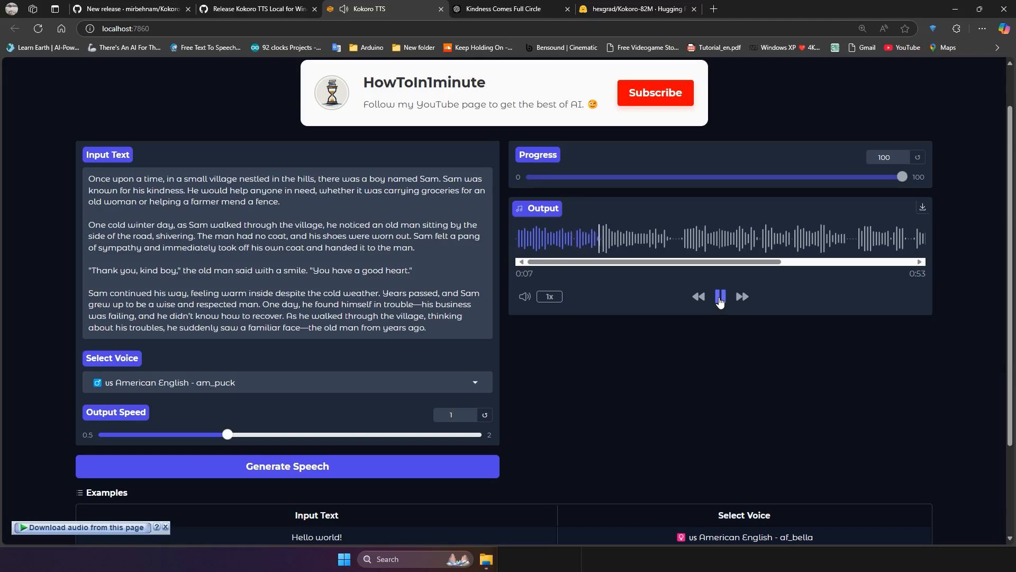
click(720, 297)
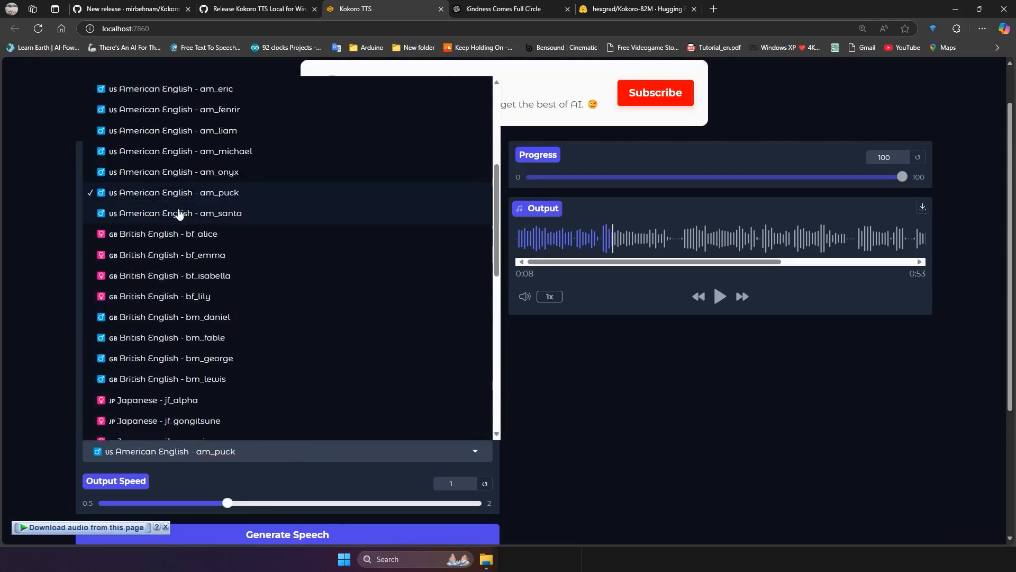
Step: Generate a 1:28 narration with the am_santa voice, then reopen the voice list
click(180, 213)
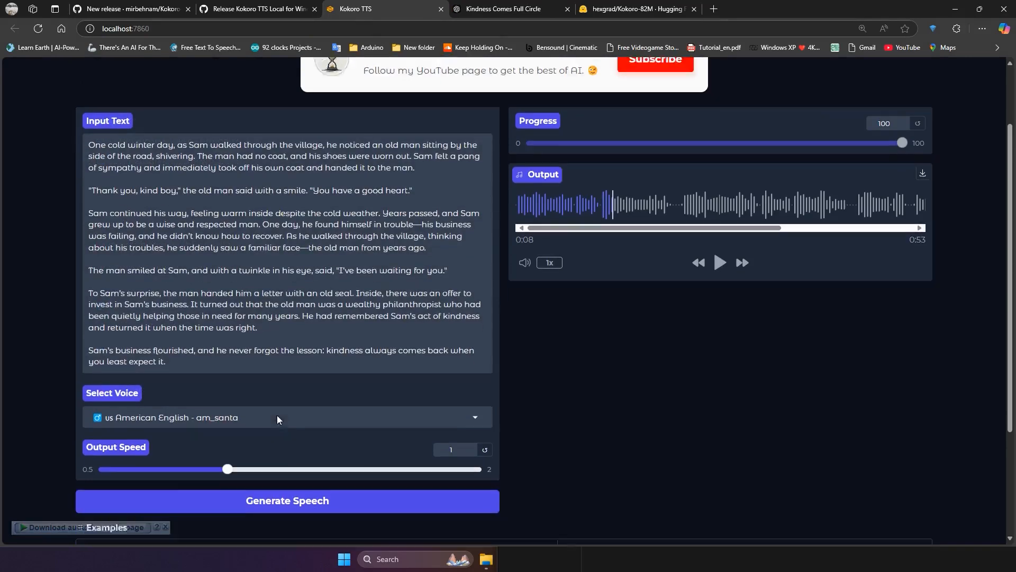
click(287, 500)
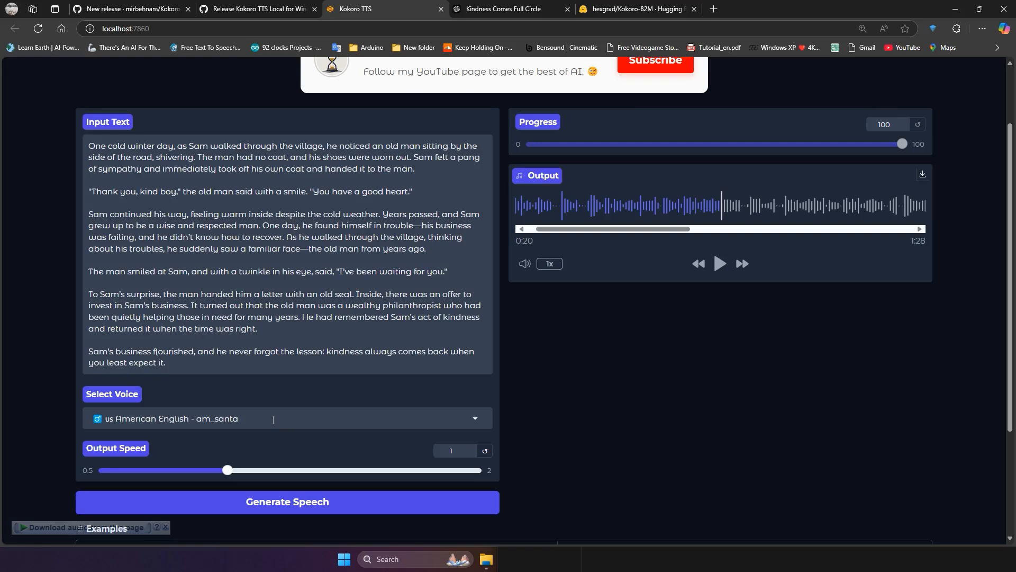
click(286, 418)
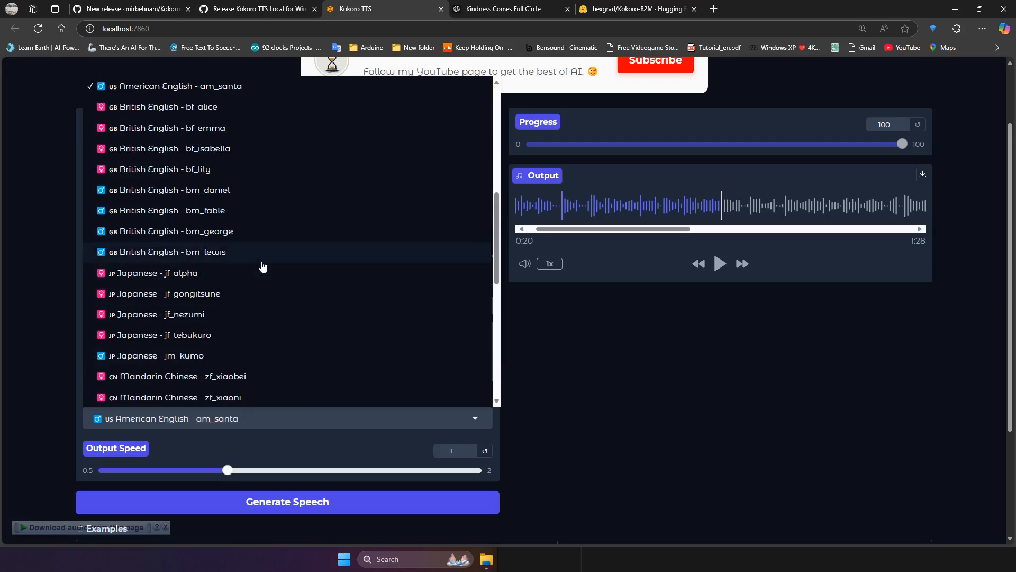
Step: Play and pause the Hindi hf_alpha output, then the Japanese jf_alpha output
scroll(down, 3)
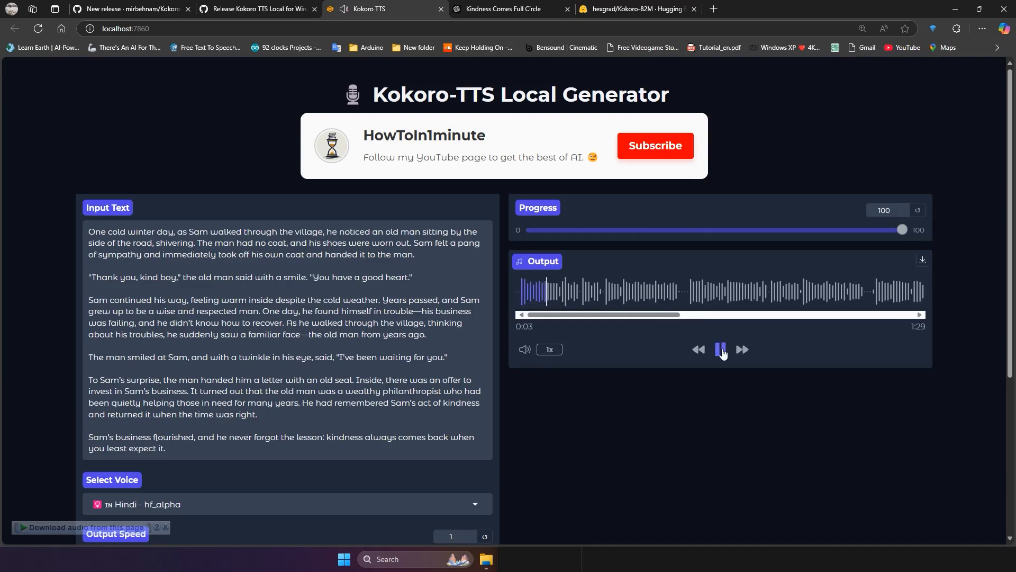
click(720, 350)
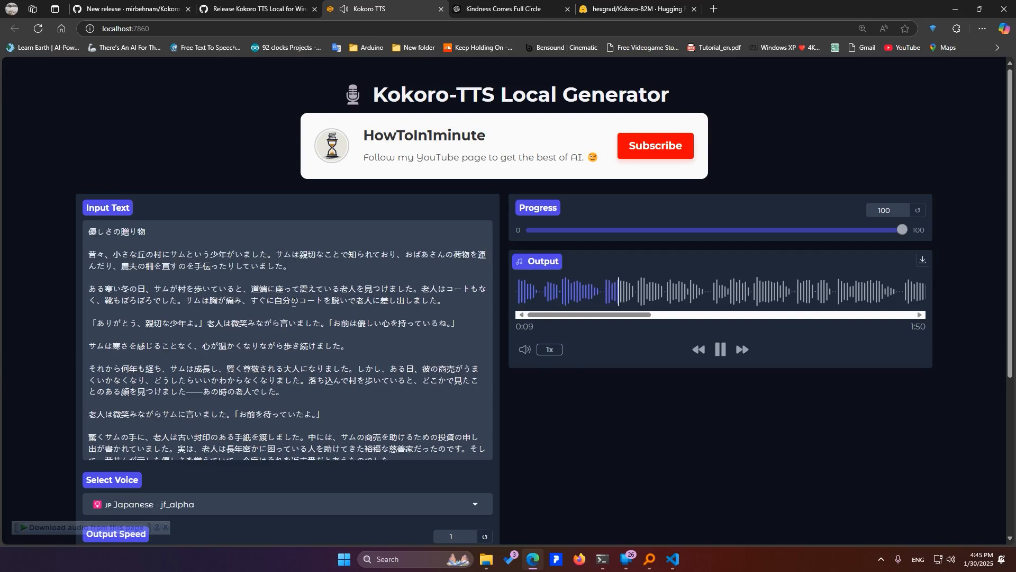
click(719, 348)
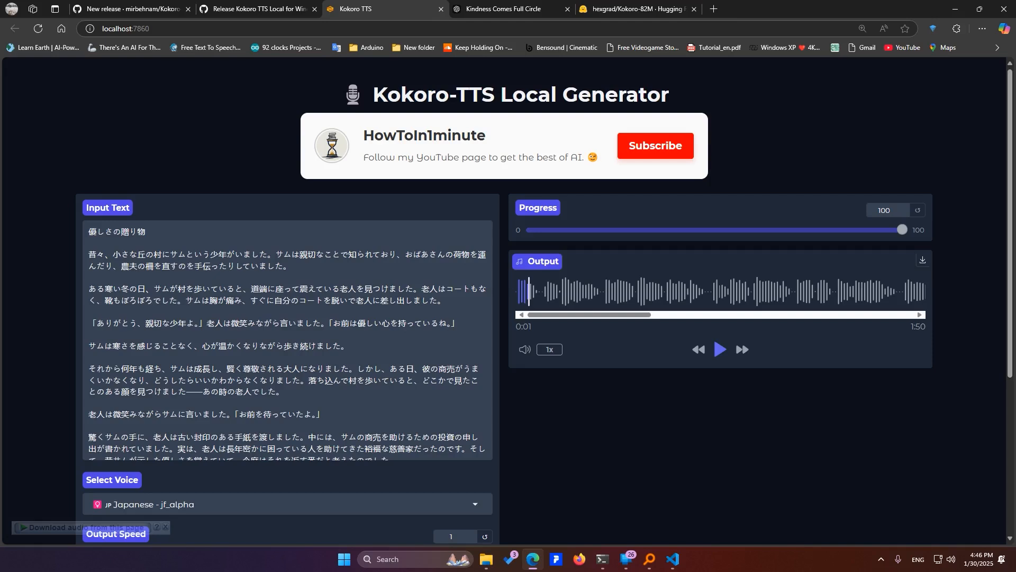
mouse_move(576, 308)
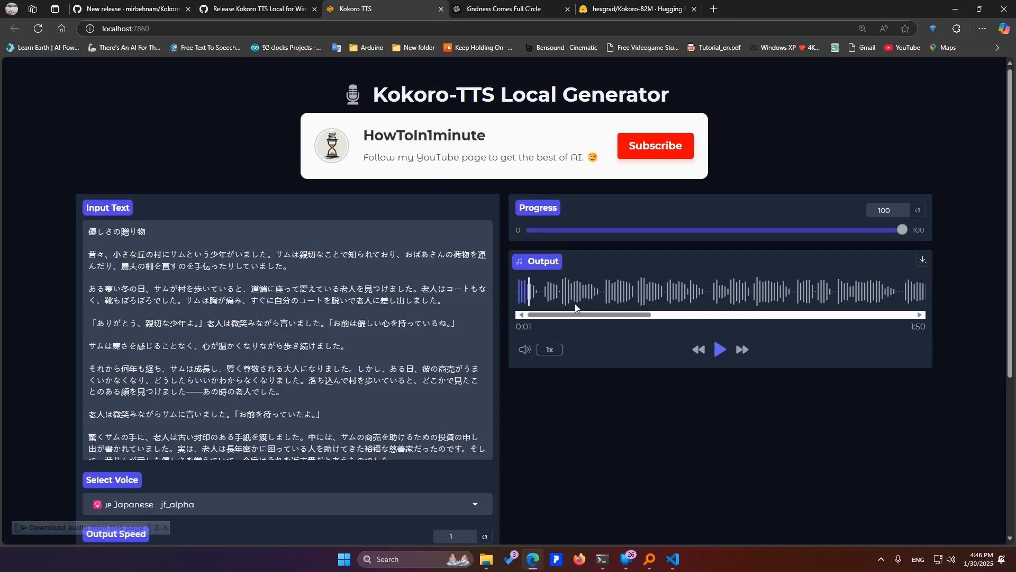